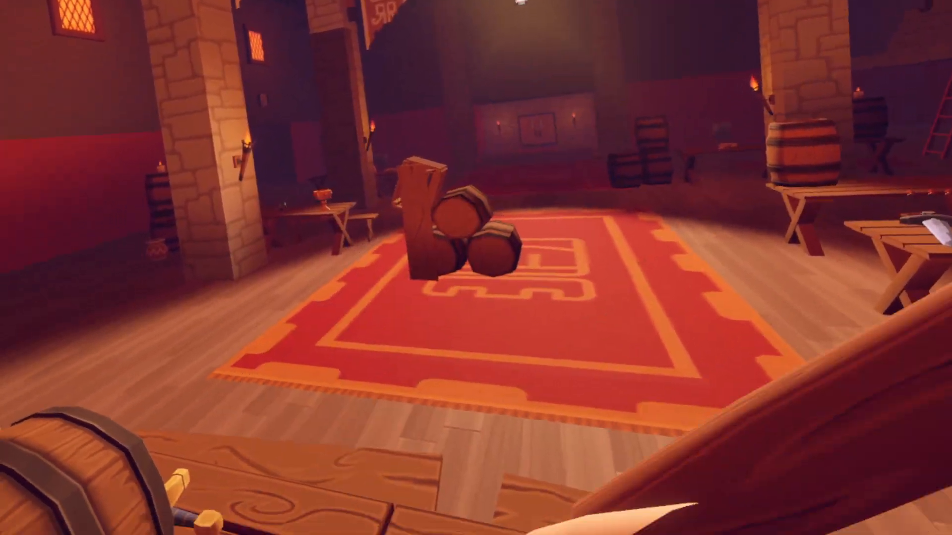
pyautogui.moveTo(476, 268)
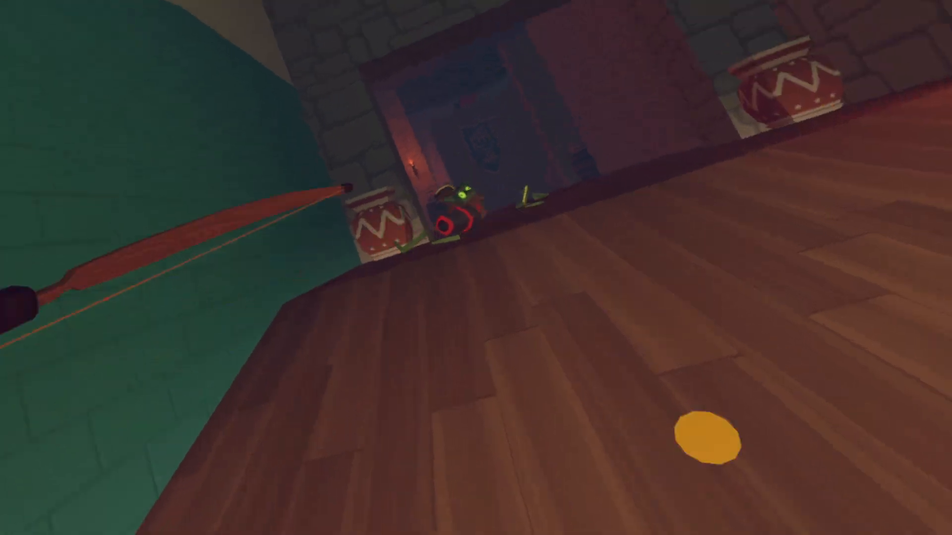
pyautogui.moveTo(476, 268)
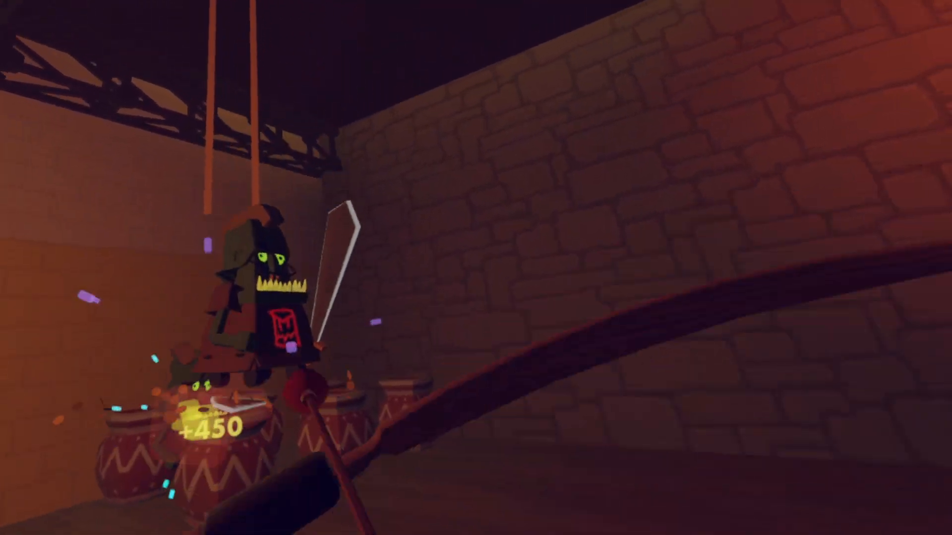
pyautogui.moveTo(476, 267)
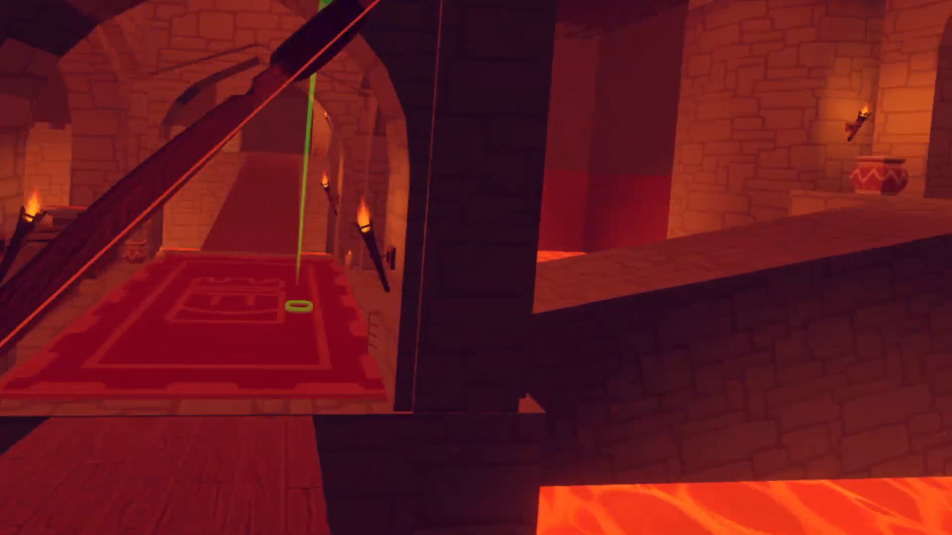
pyautogui.moveTo(475, 268)
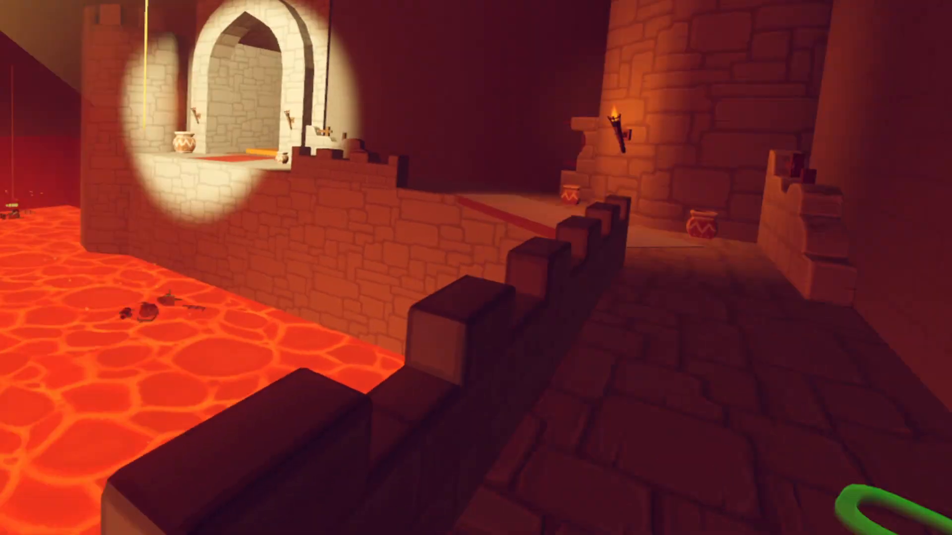
pyautogui.moveTo(476, 268)
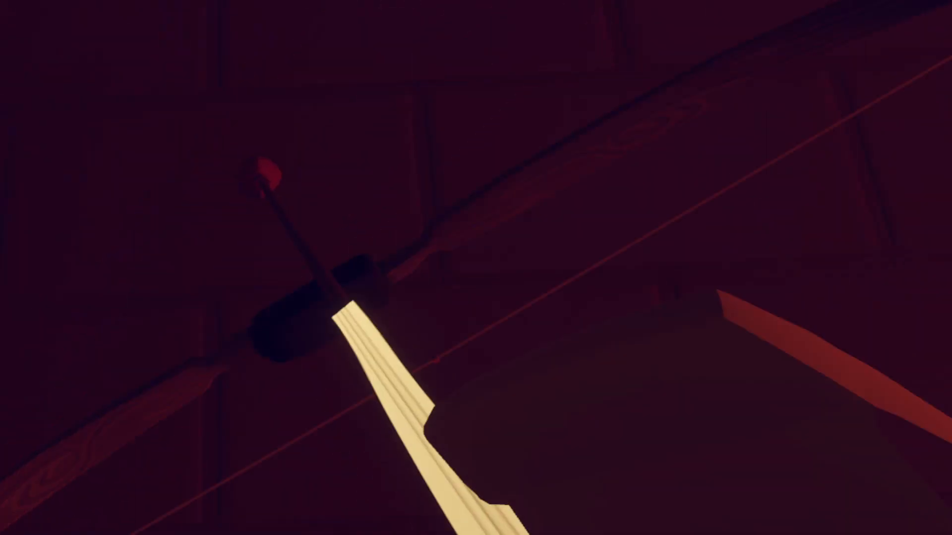
pyautogui.moveTo(476, 267)
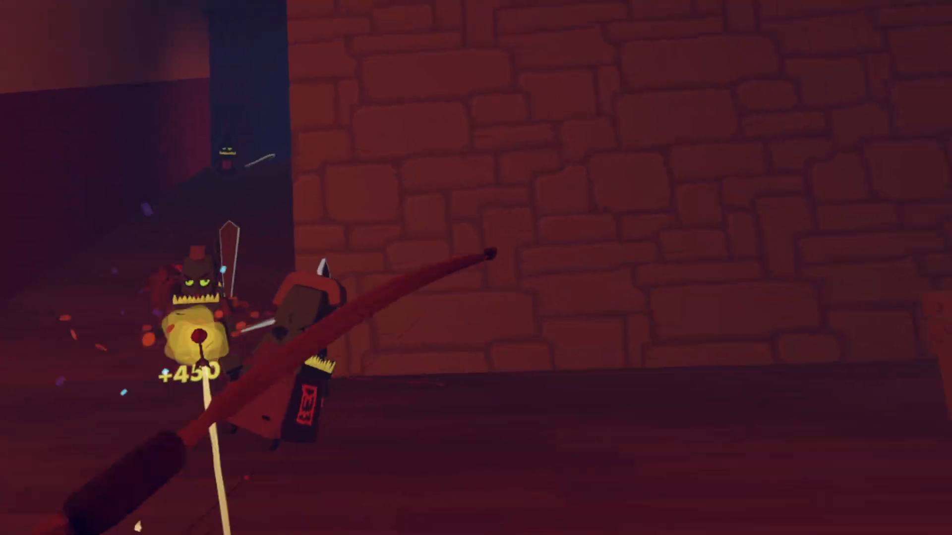
pyautogui.moveTo(476, 267)
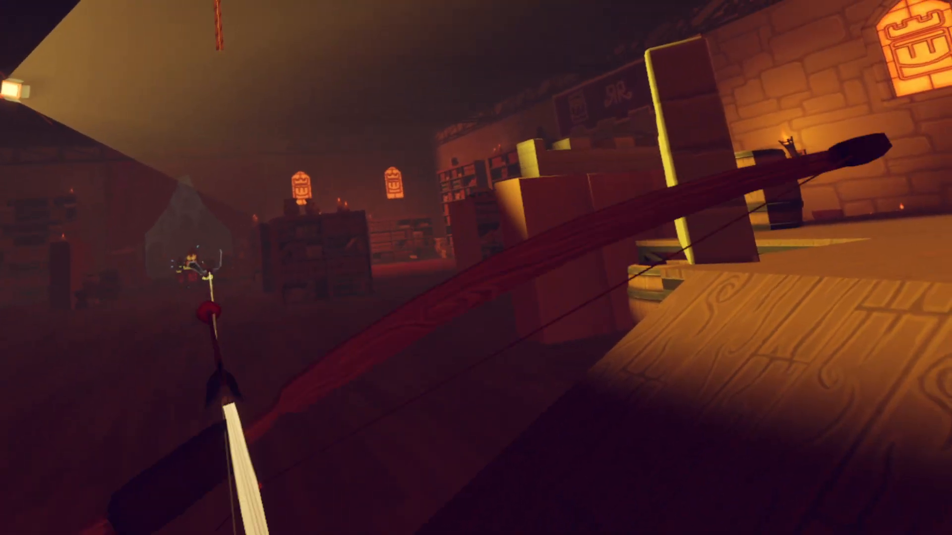
pyautogui.moveTo(476, 268)
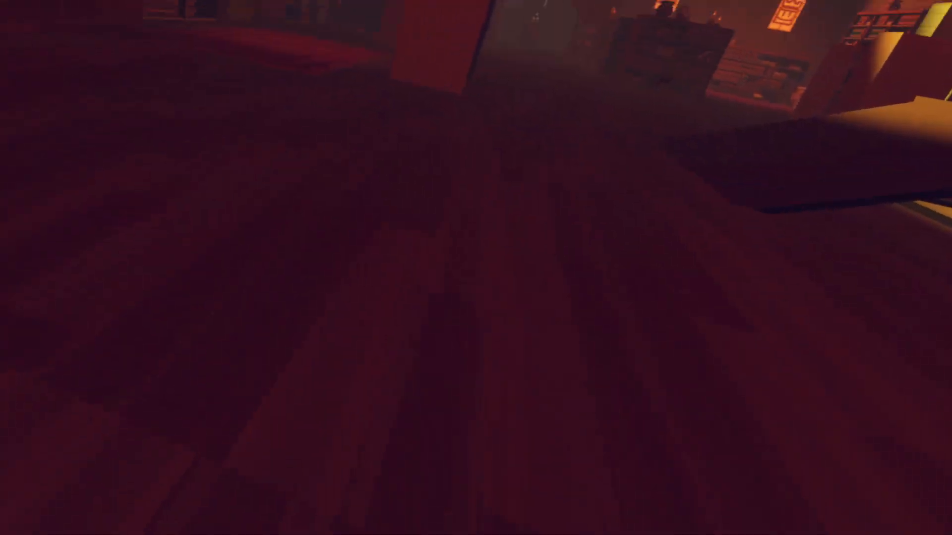
pyautogui.moveTo(476, 268)
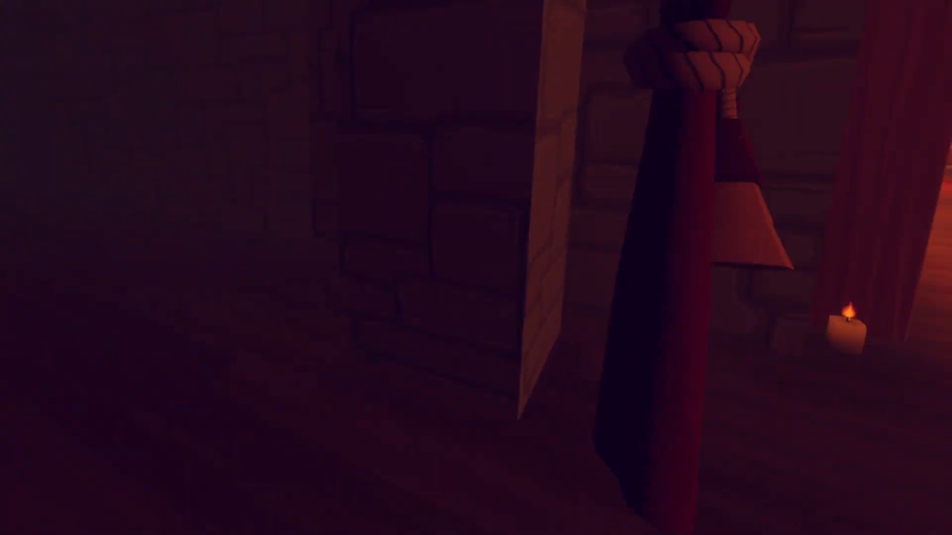
pyautogui.moveTo(475, 267)
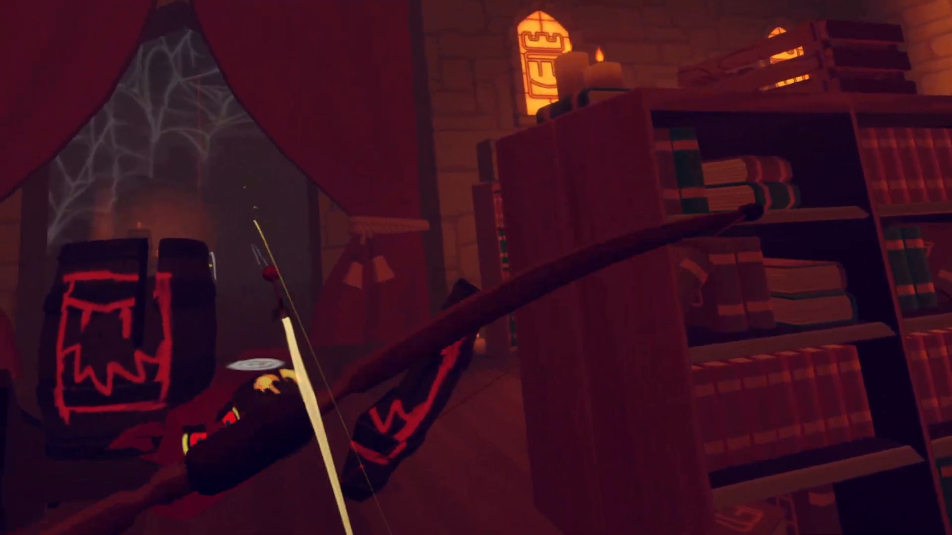
pyautogui.moveTo(476, 267)
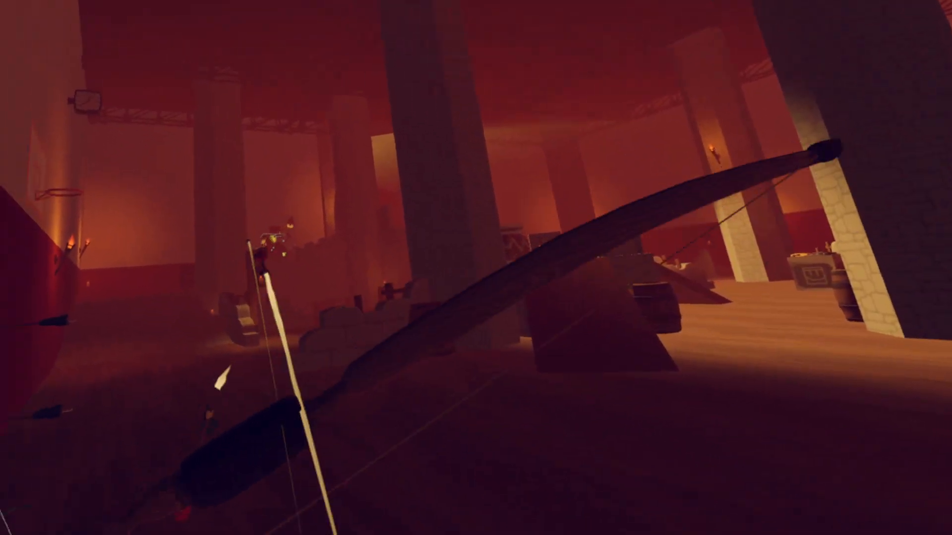
pyautogui.moveTo(476, 267)
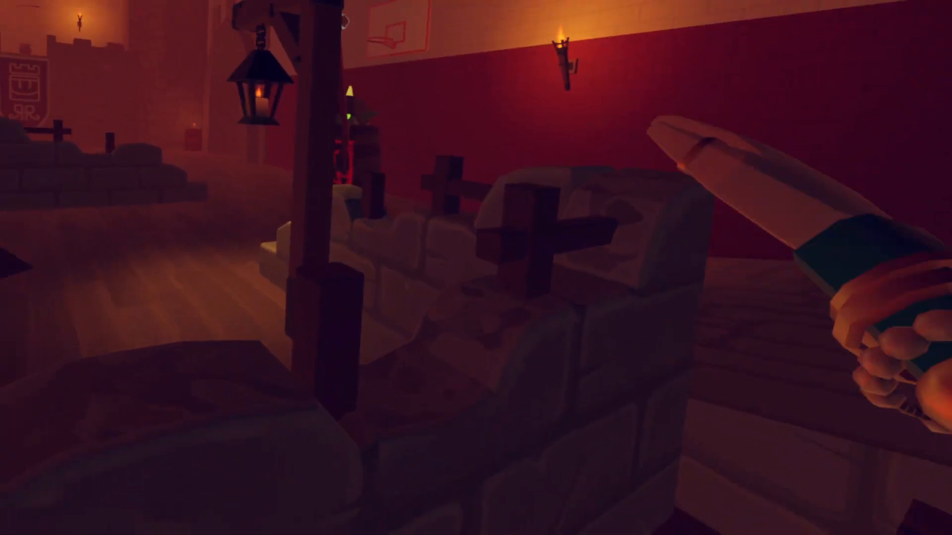
pyautogui.moveTo(476, 268)
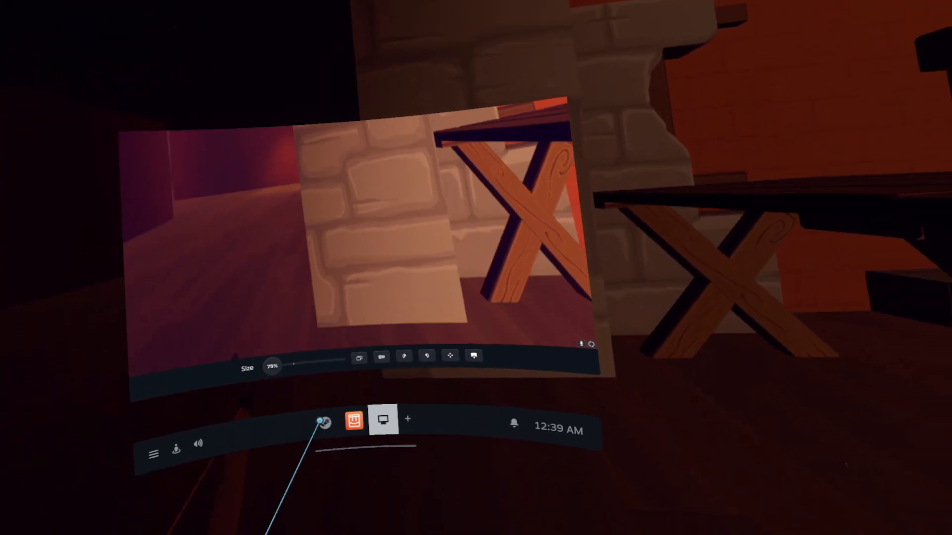
# Leave the controller bindings, view the Video settings (120 Hz, 1384 × 1492), and bring up the desktop view.
pyautogui.click(323, 422)
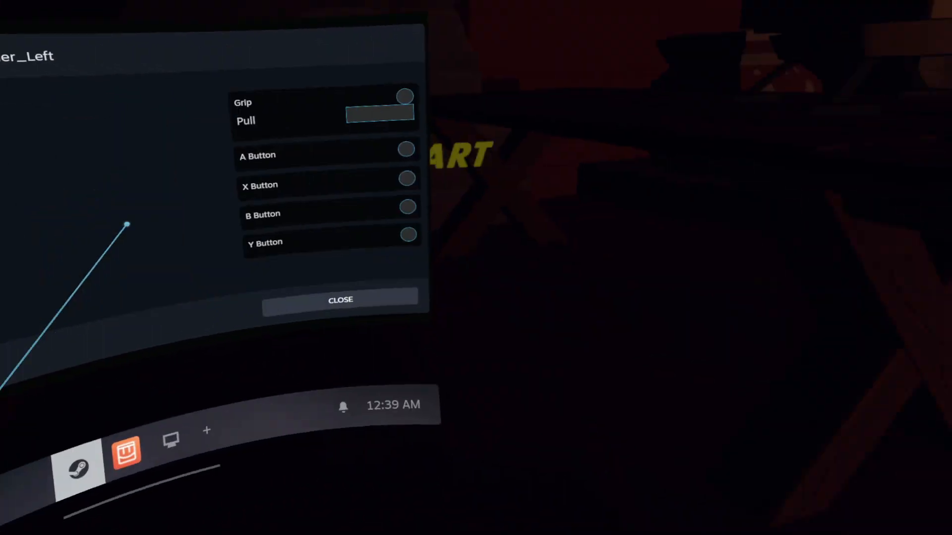
pyautogui.click(340, 299)
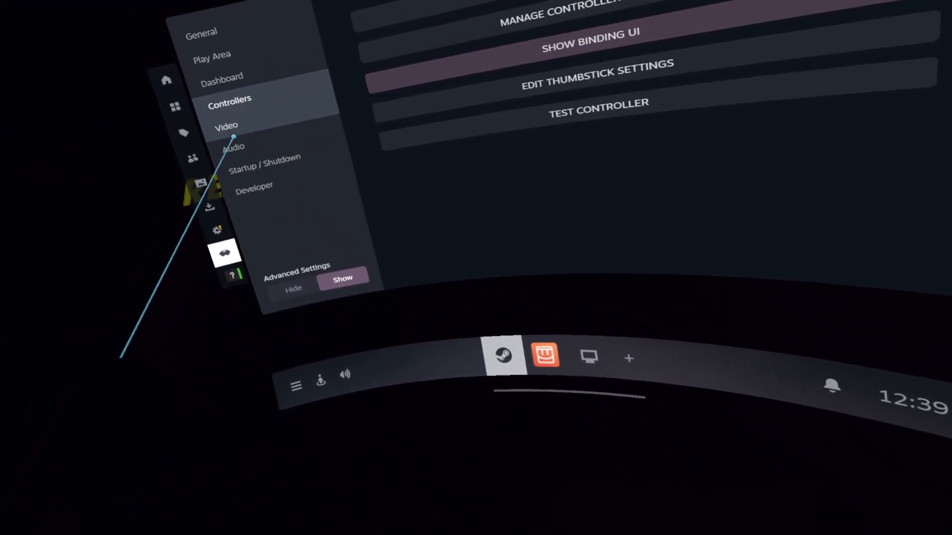
pyautogui.click(226, 126)
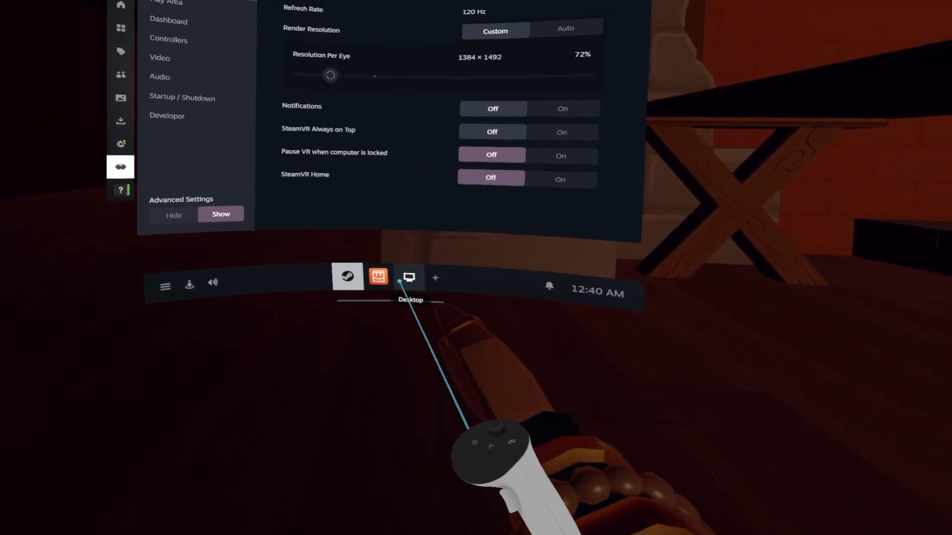
pyautogui.click(410, 278)
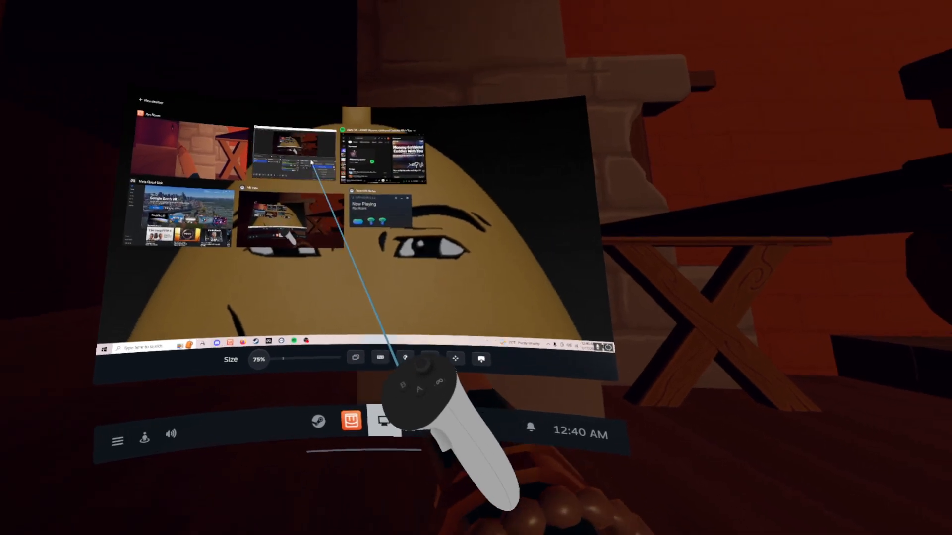